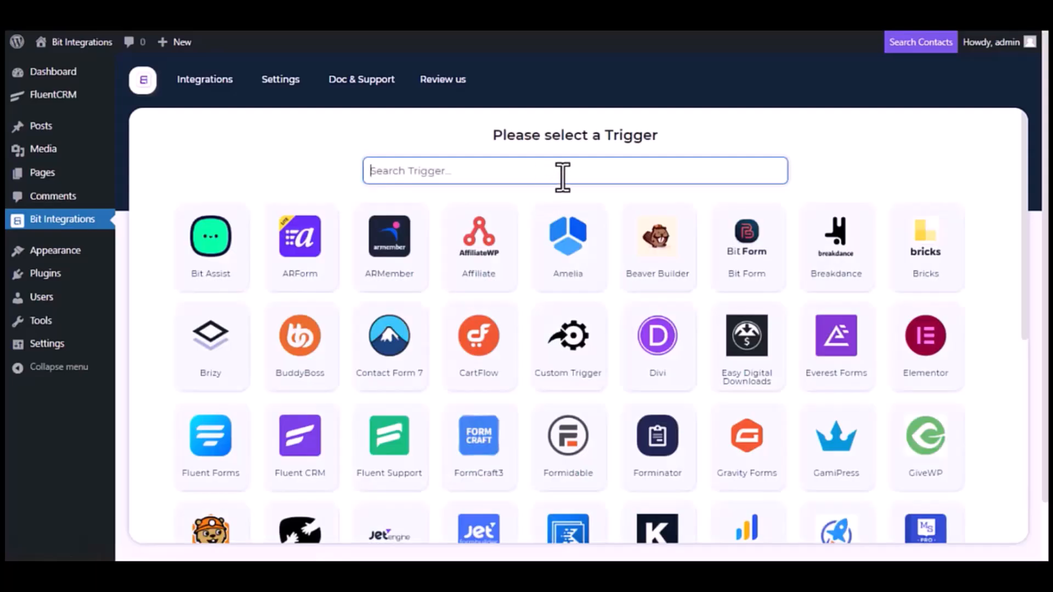
- Set Fluent CRM as the trigger with the 'A contact is created' event
text(Fluent CRM)
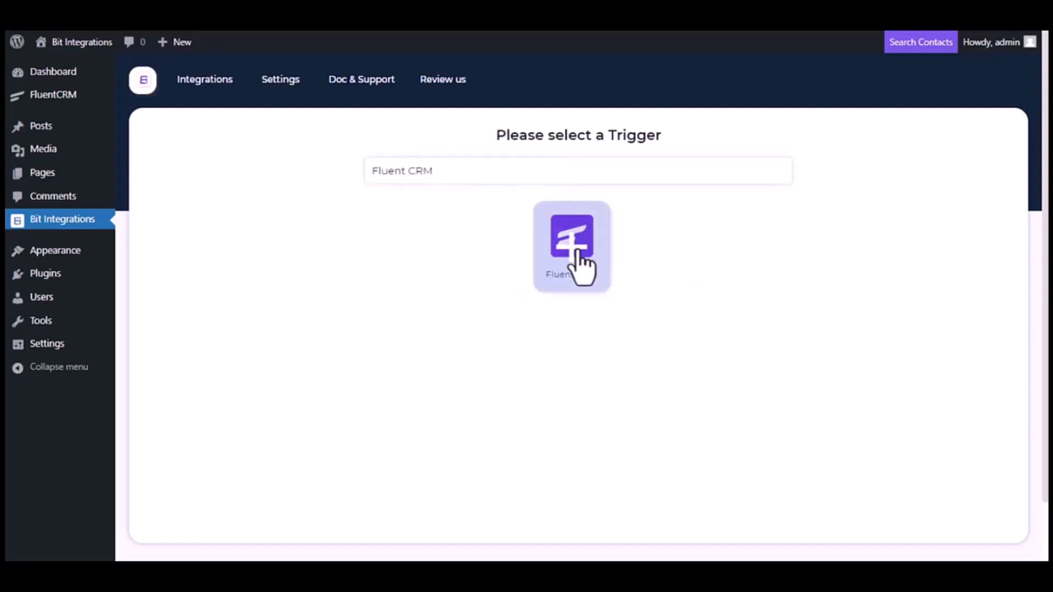
click(571, 246)
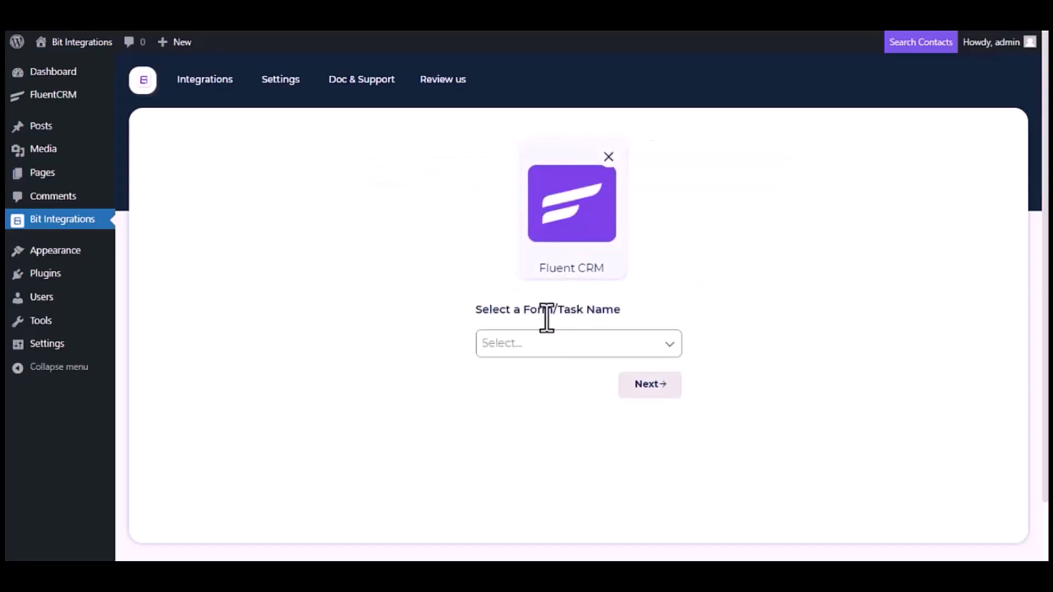
click(577, 343)
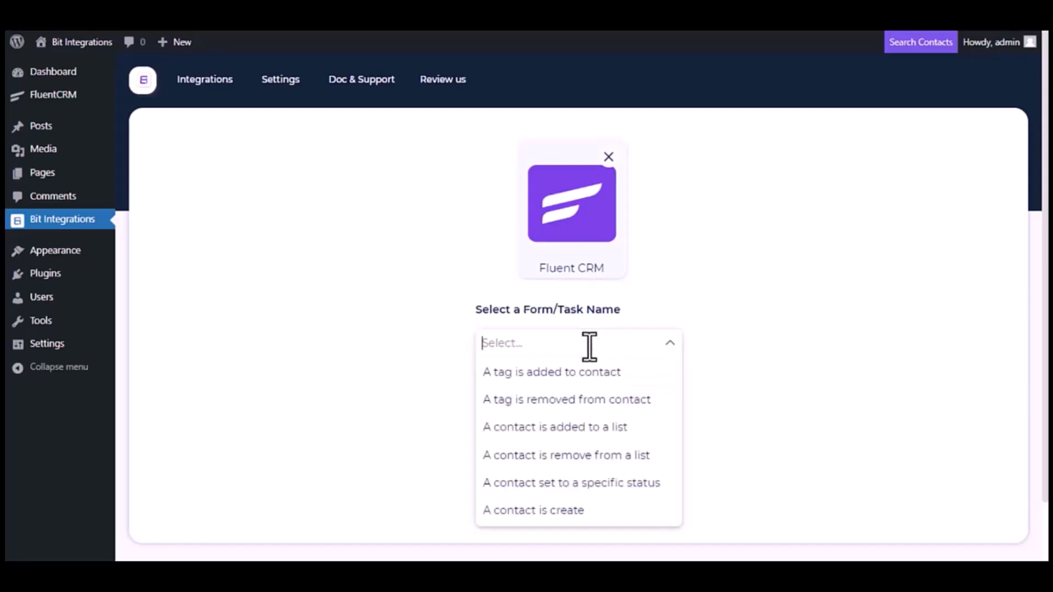
mouse_move(549, 510)
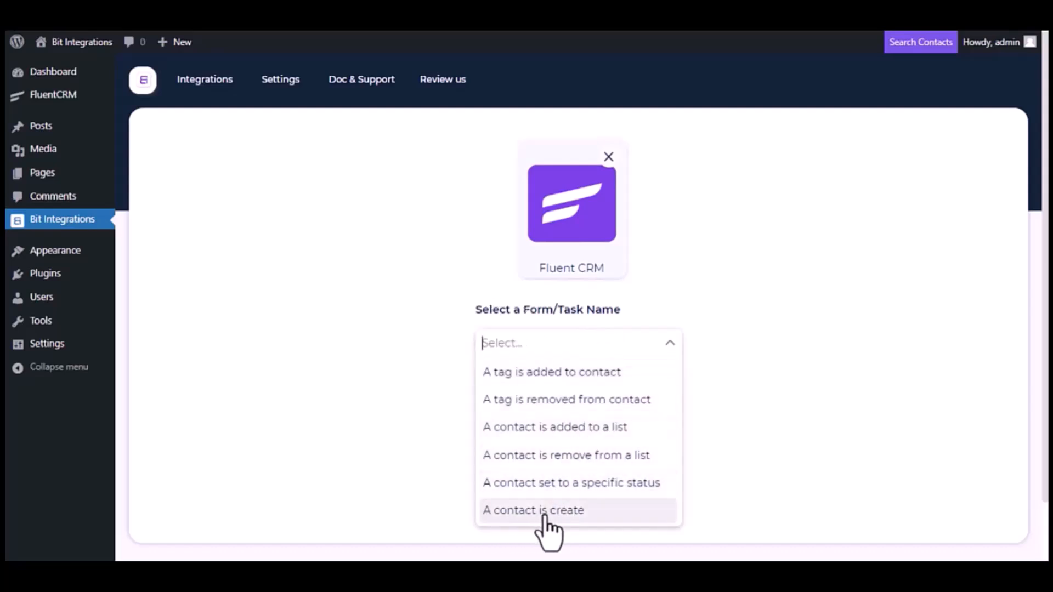
click(533, 511)
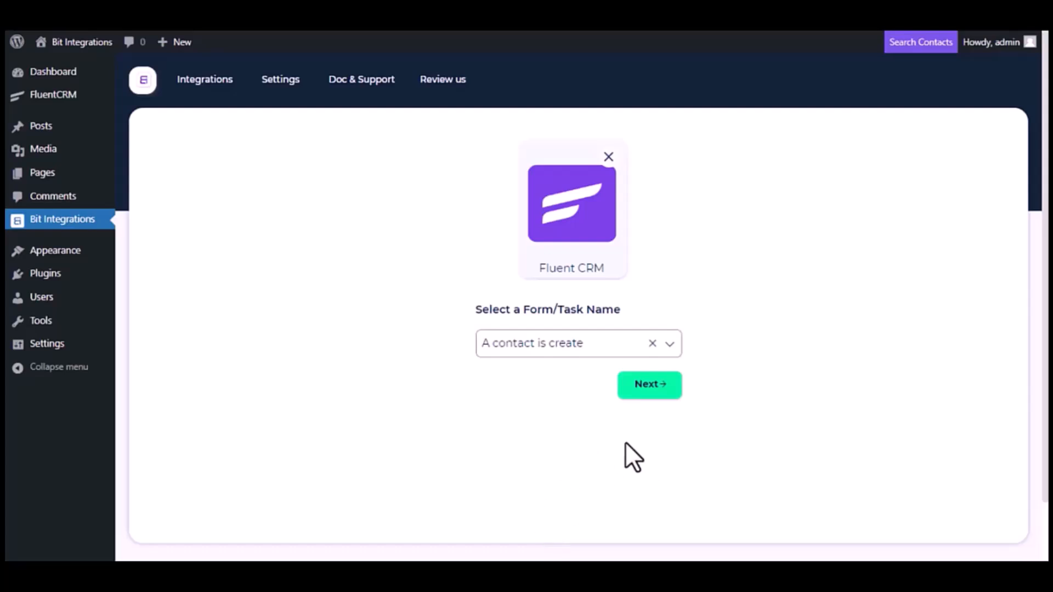
mouse_move(649, 384)
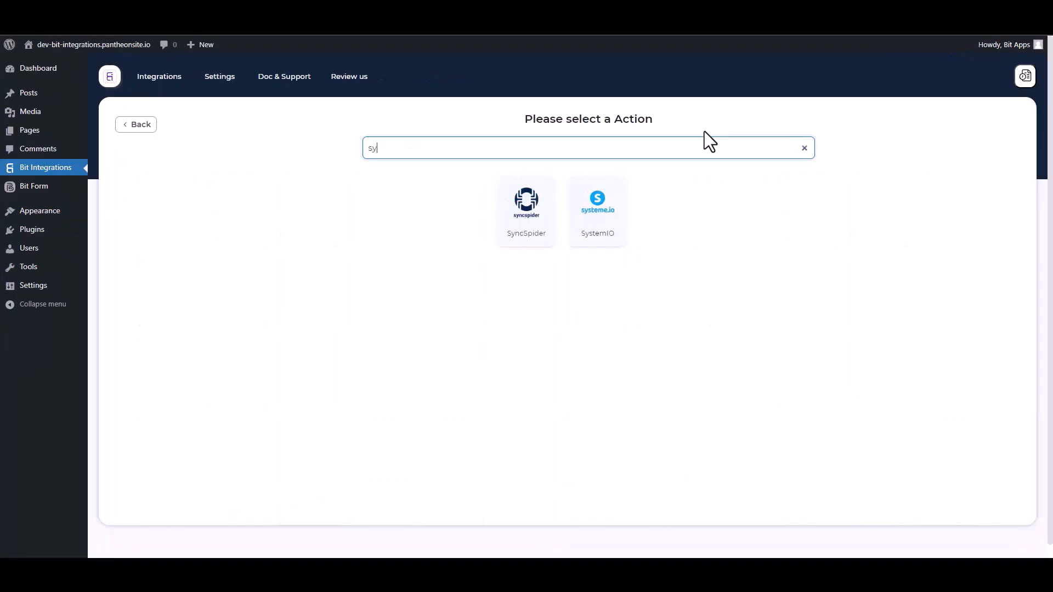
- Pick SystemIO as the action and follow the API Key & Secret link to Systeme.io
click(596, 212)
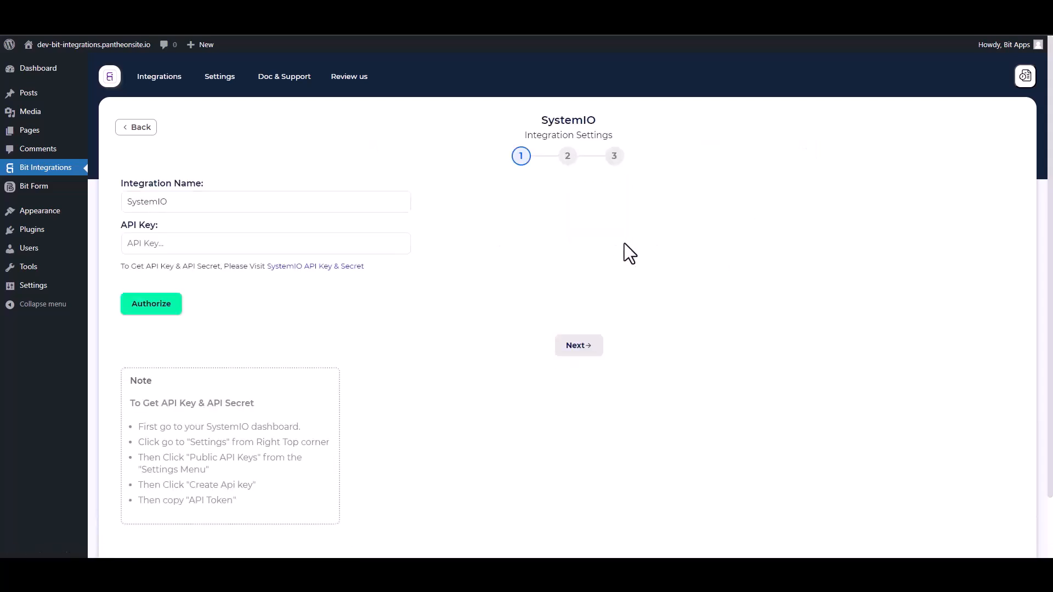
mouse_move(286, 275)
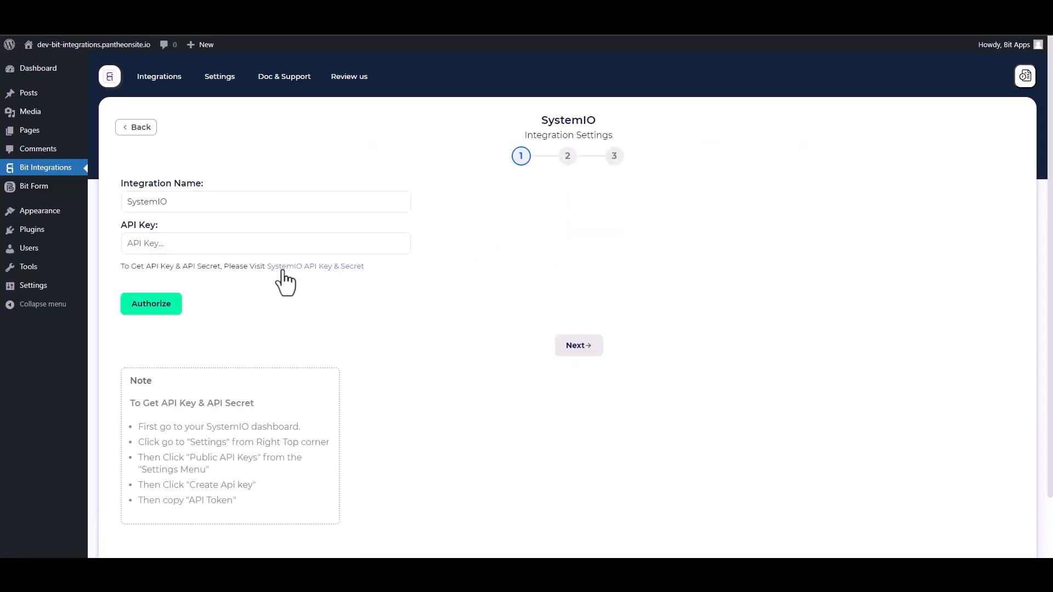
click(315, 266)
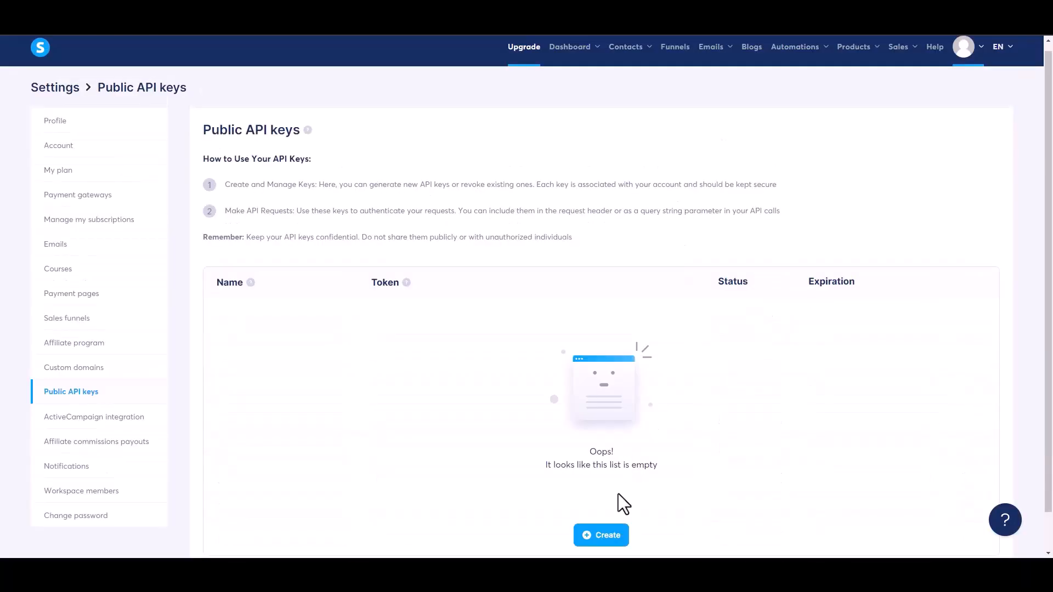
- Create a Systeme.io public API key named 'Bit Integrations' and copy its token
click(600, 535)
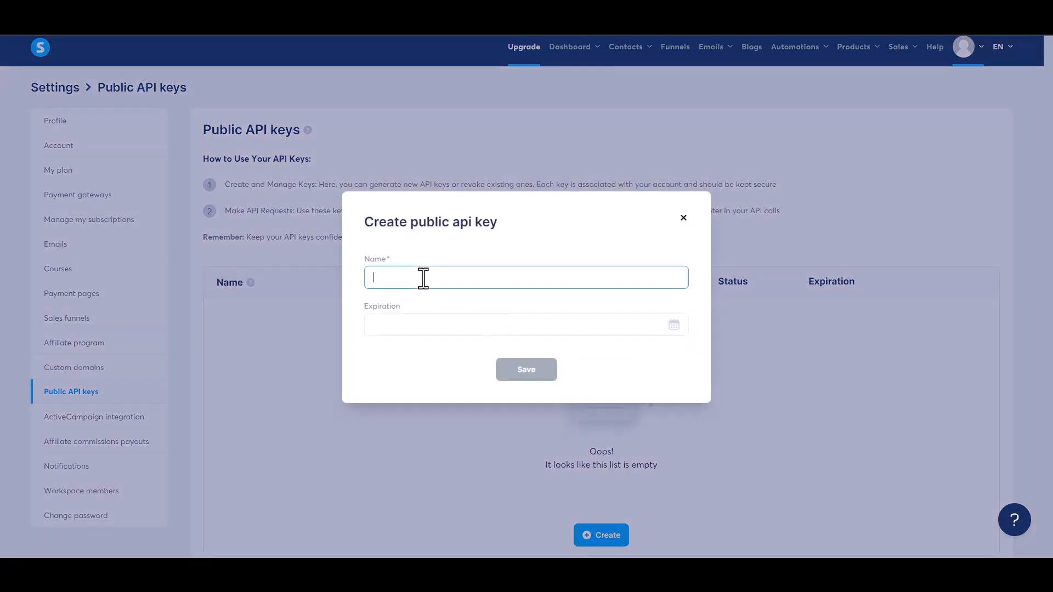
text(Bir)
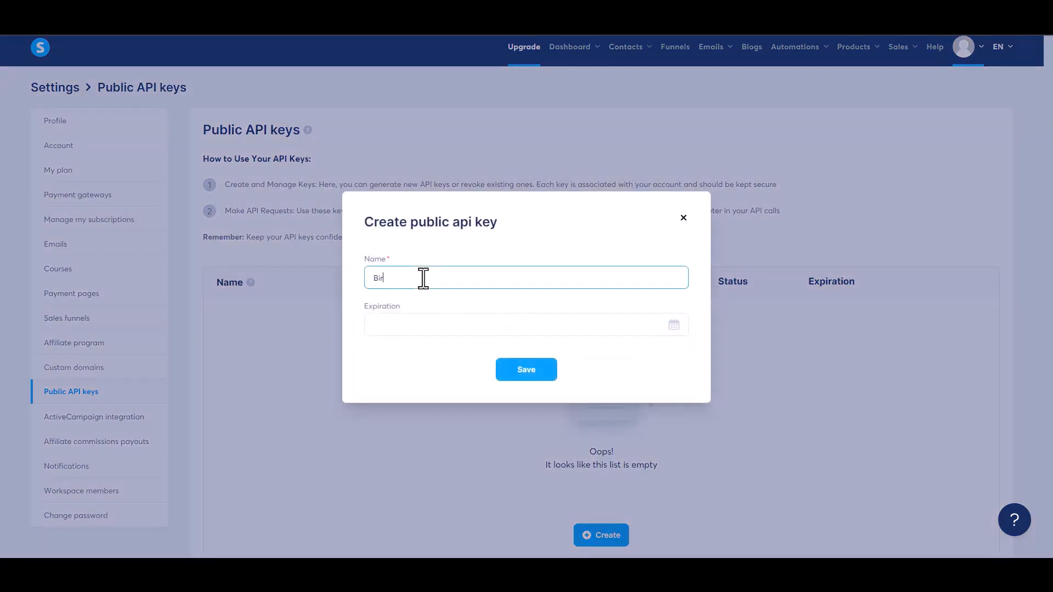
text(t)
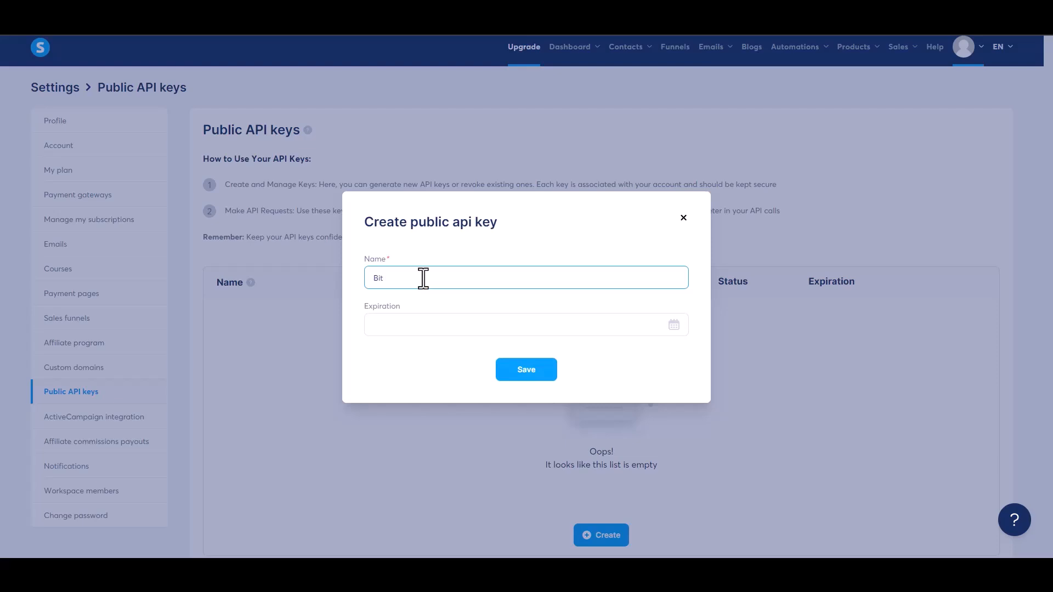
text(Integrations)
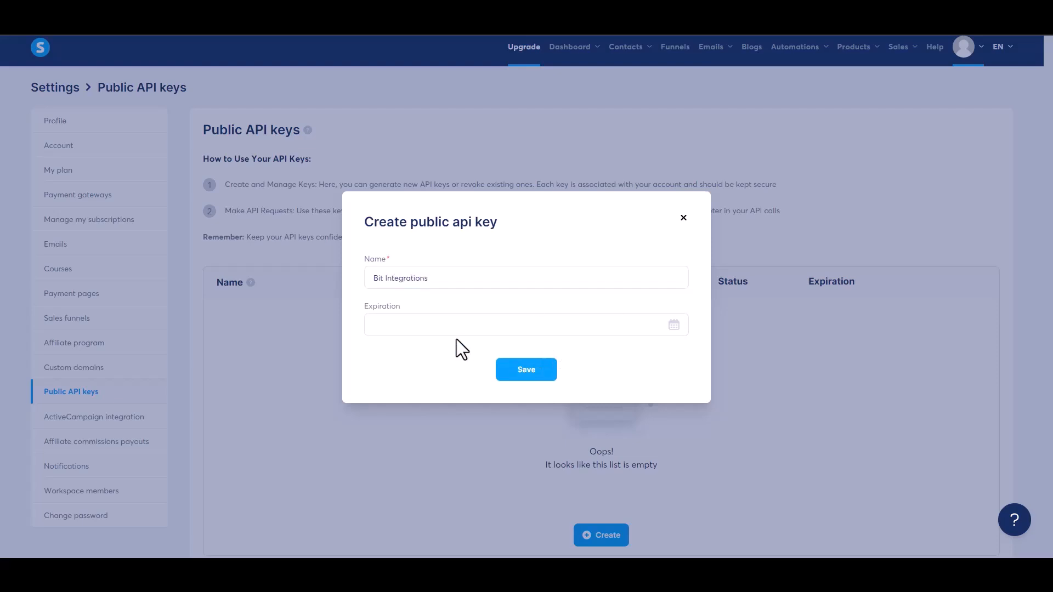
click(526, 369)
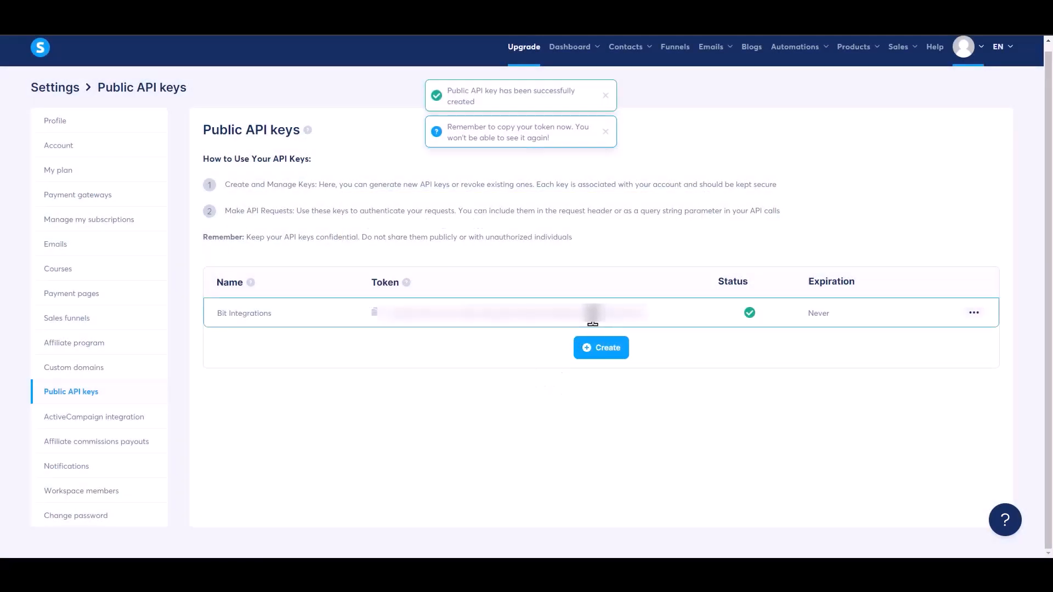
click(374, 312)
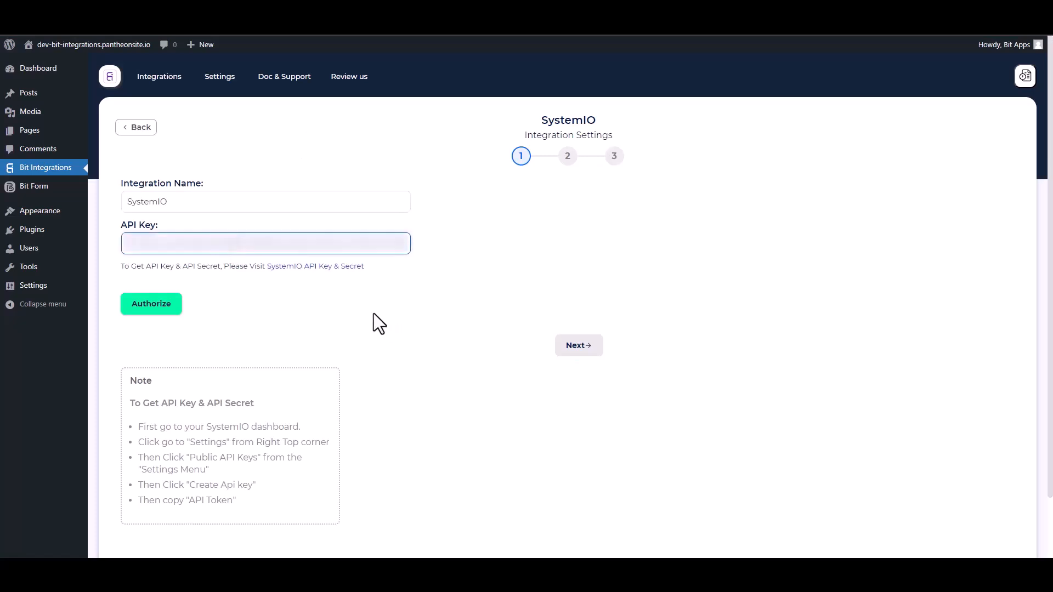
- Authorize SystemIO with the pasted token and move on to tags and field mapping
click(151, 303)
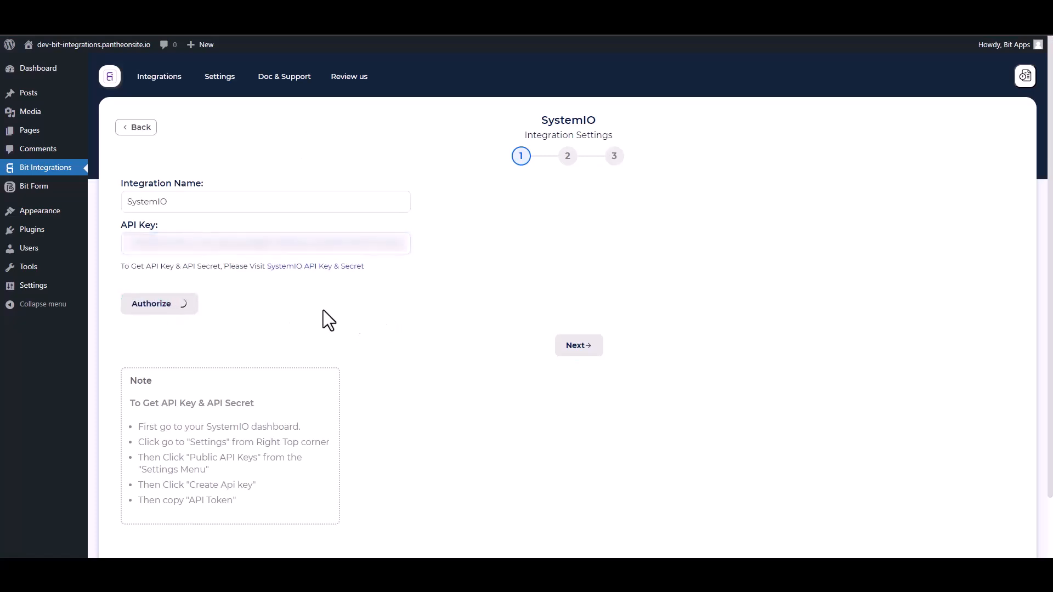
click(158, 303)
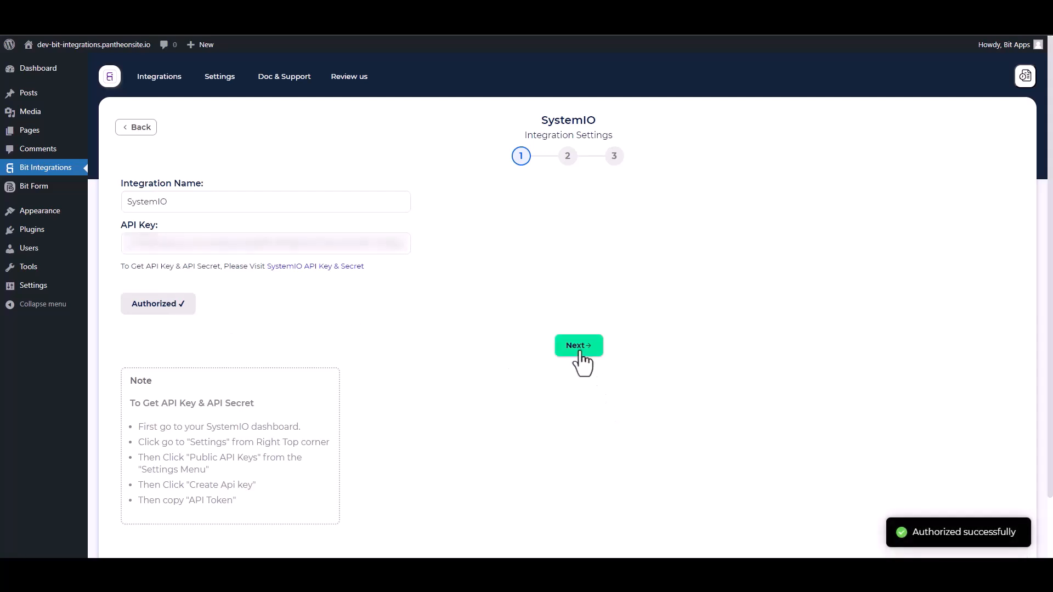
click(578, 345)
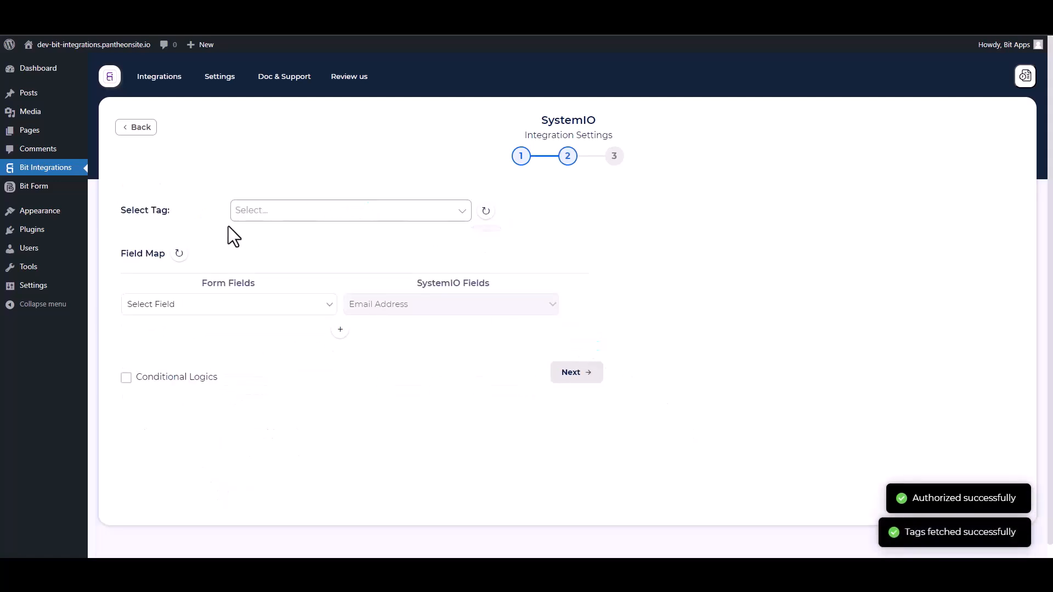
- Tag new contacts 'Bit Integrations' and map the Email field to Email Address
click(350, 210)
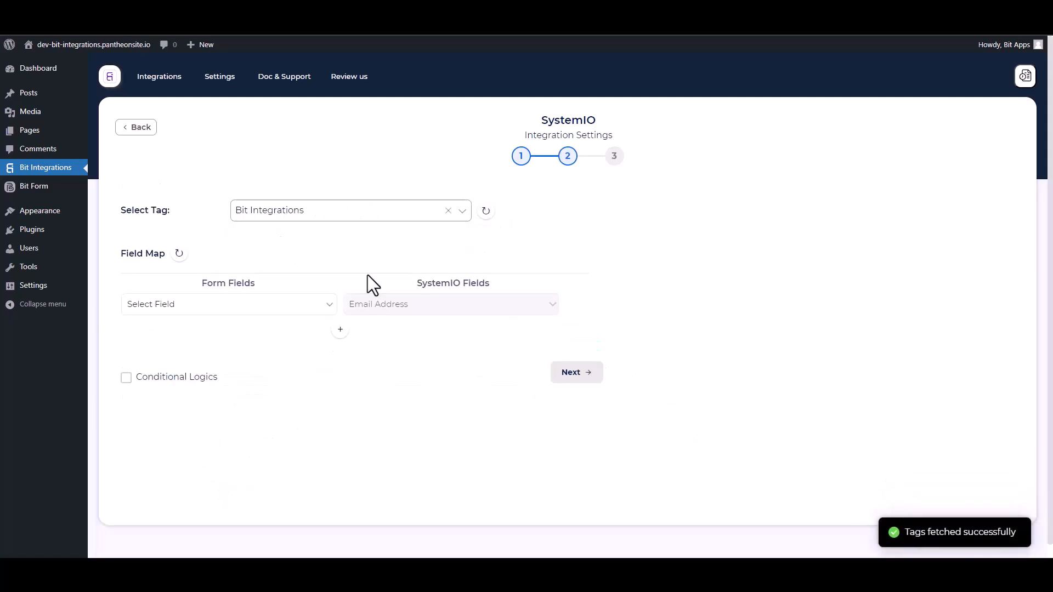
click(228, 303)
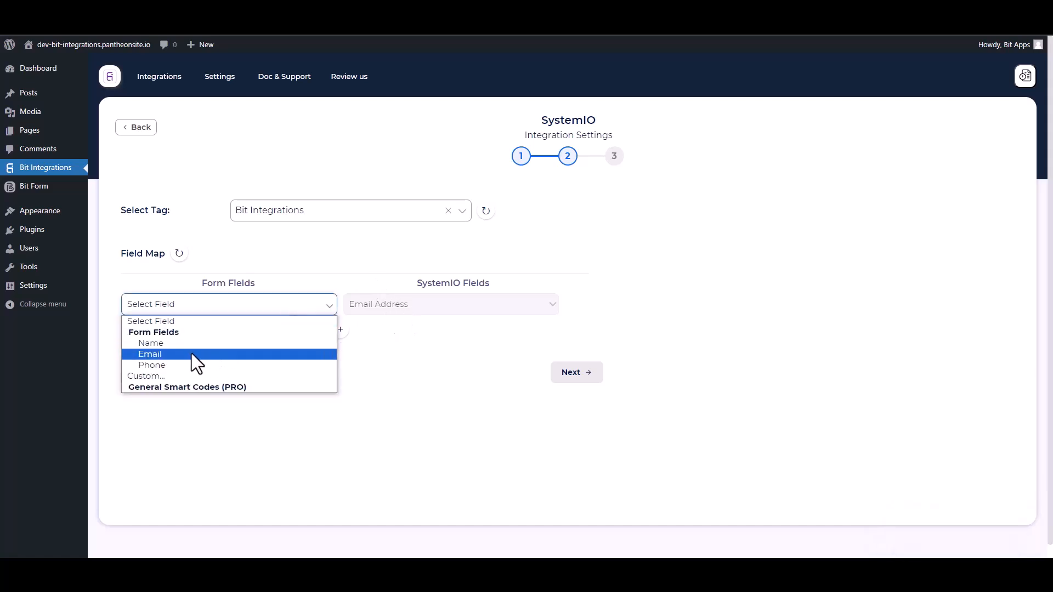
click(150, 355)
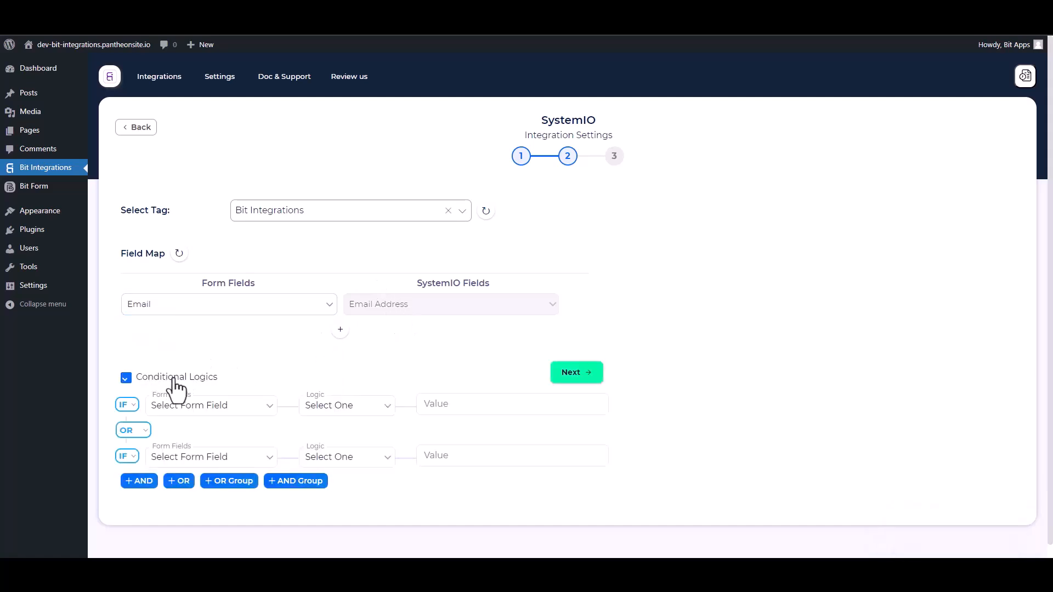
mouse_move(393, 442)
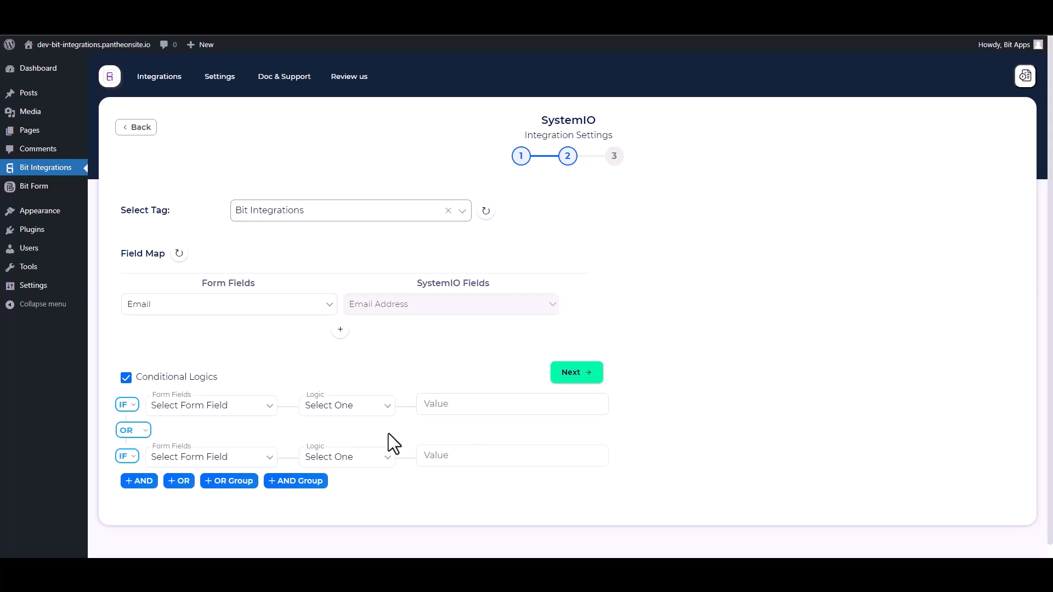
click(126, 377)
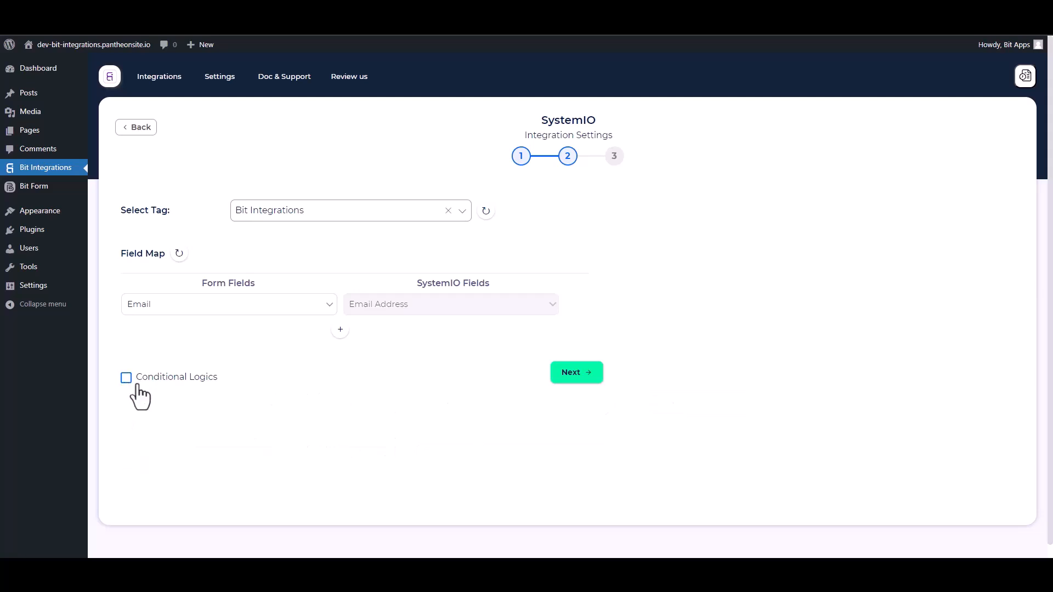
mouse_move(533, 392)
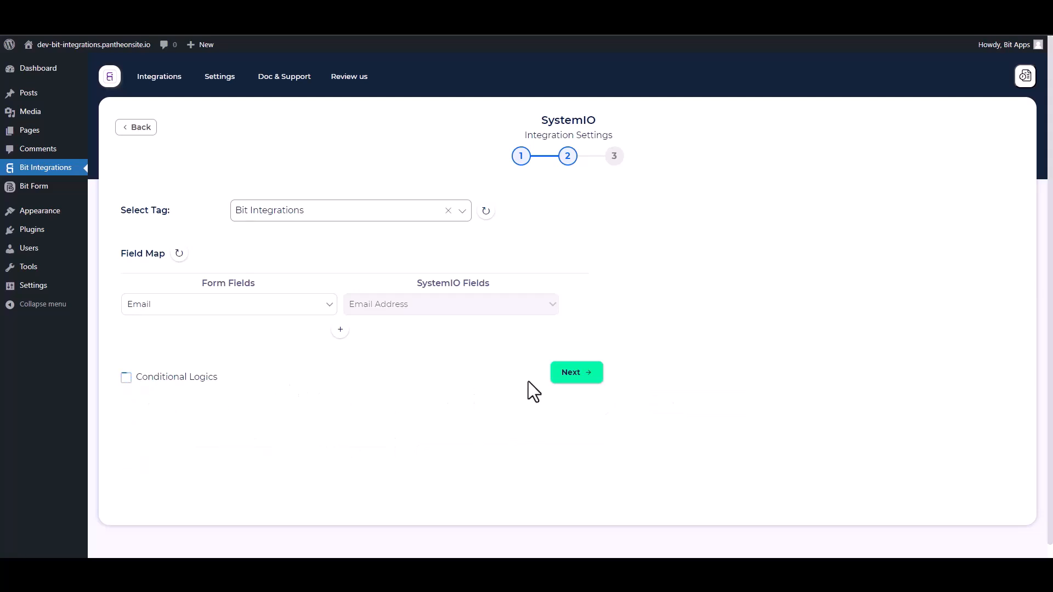
- Finish and save the integration, then open FluentCRM's Contacts list
click(575, 372)
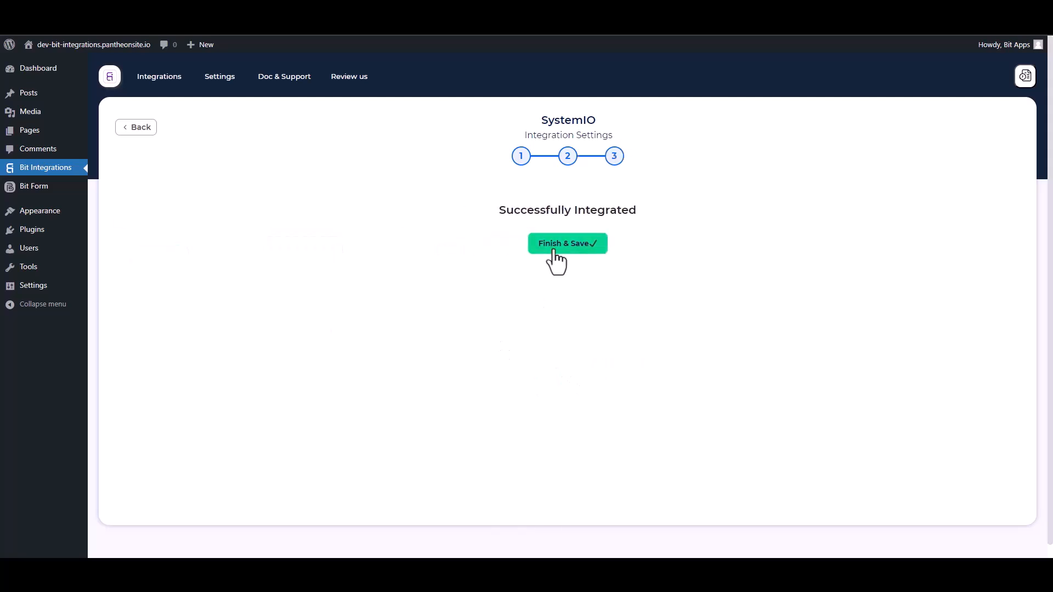
click(568, 243)
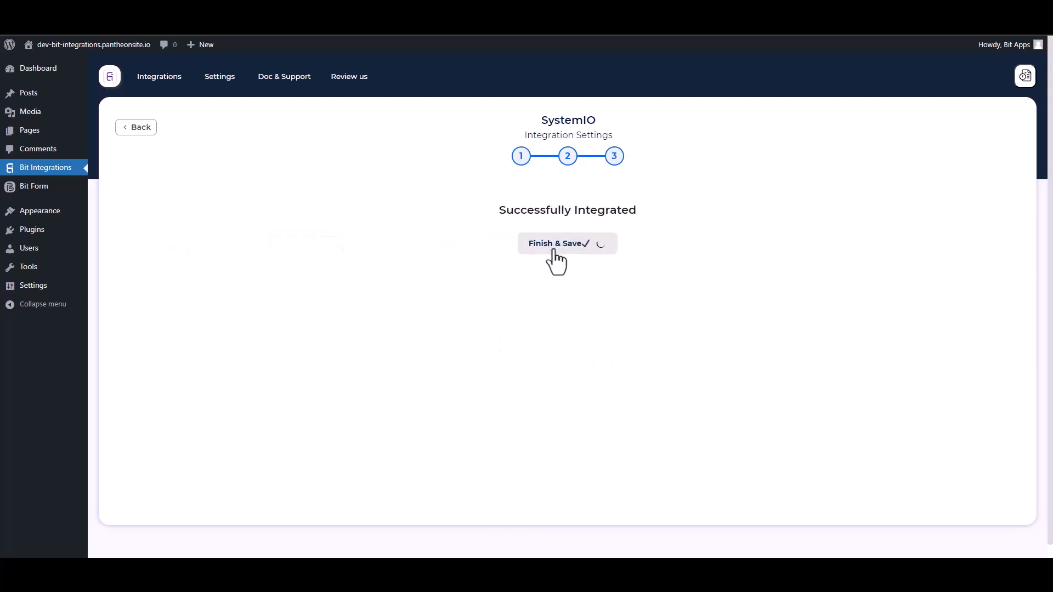
click(558, 243)
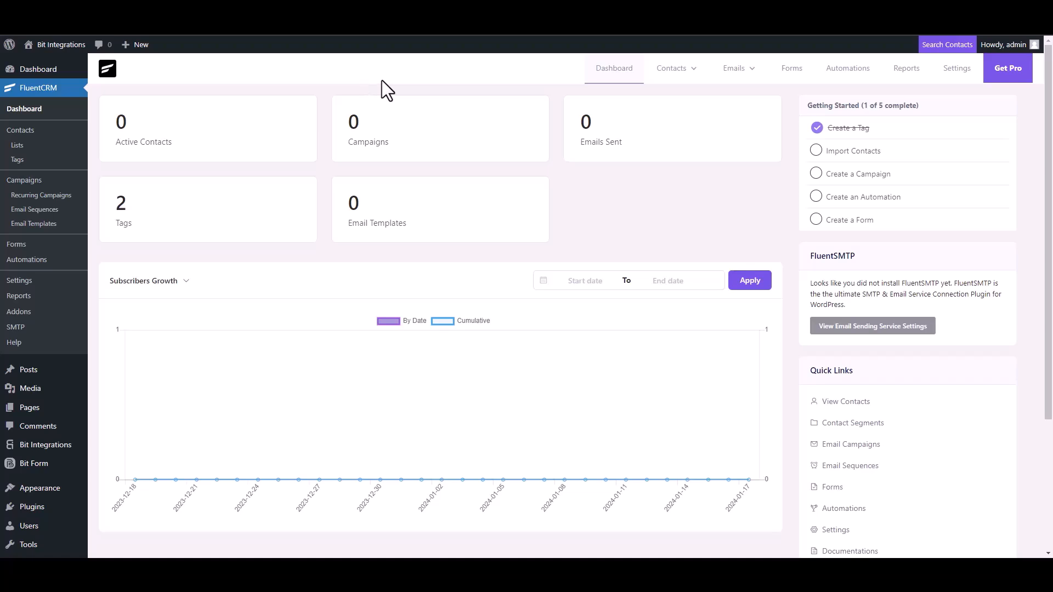
click(671, 68)
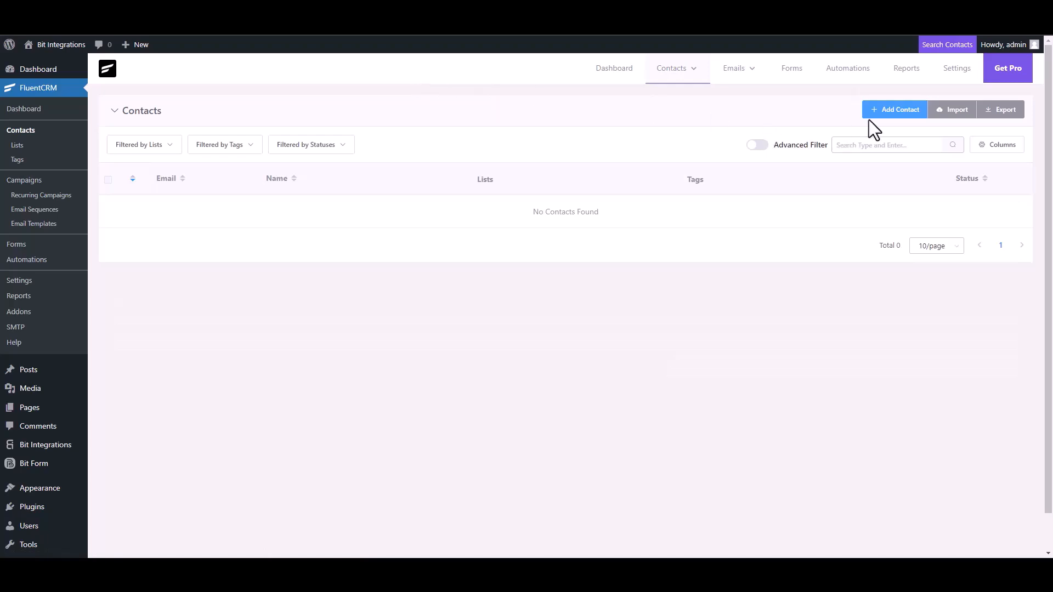
click(899, 110)
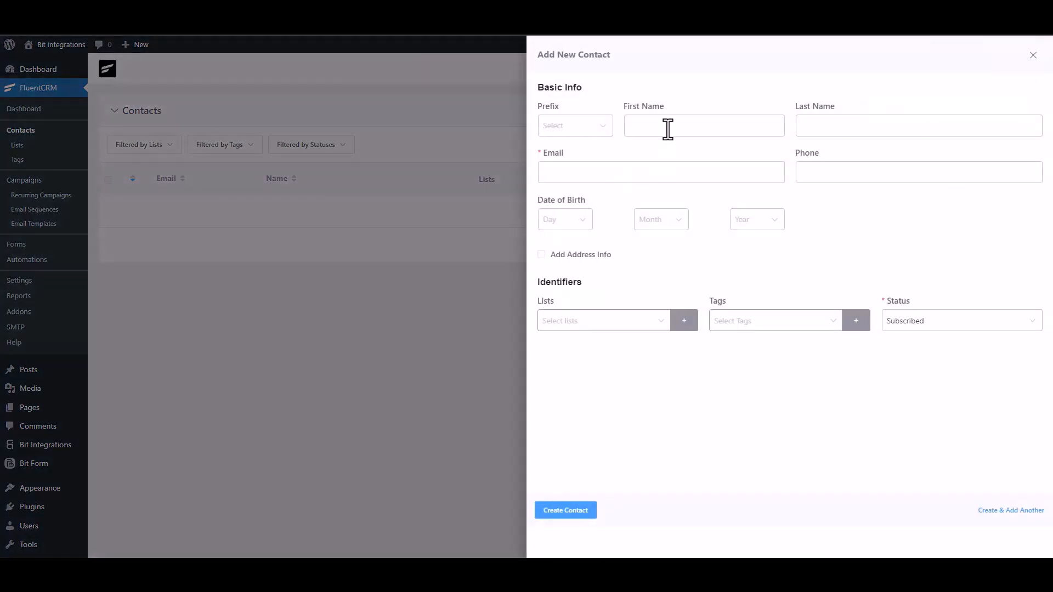
text(B)
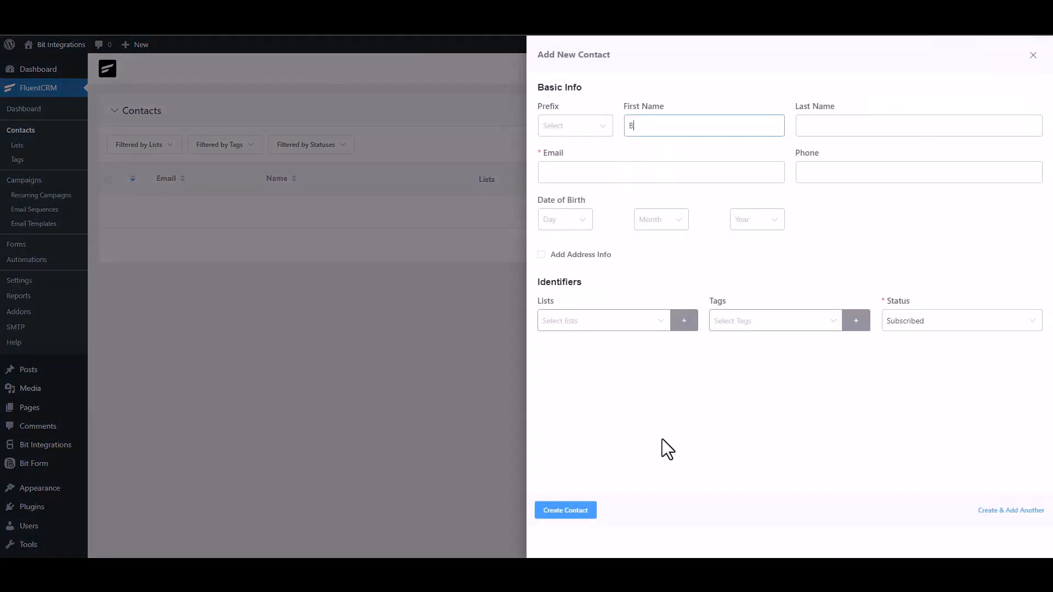
text(Bit Int)
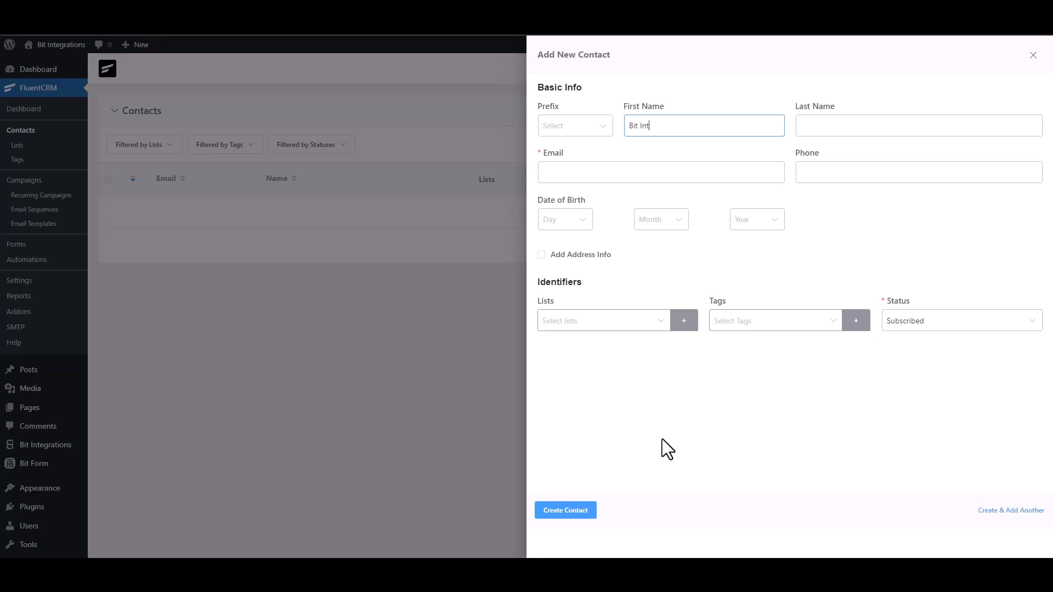
text(egrations)
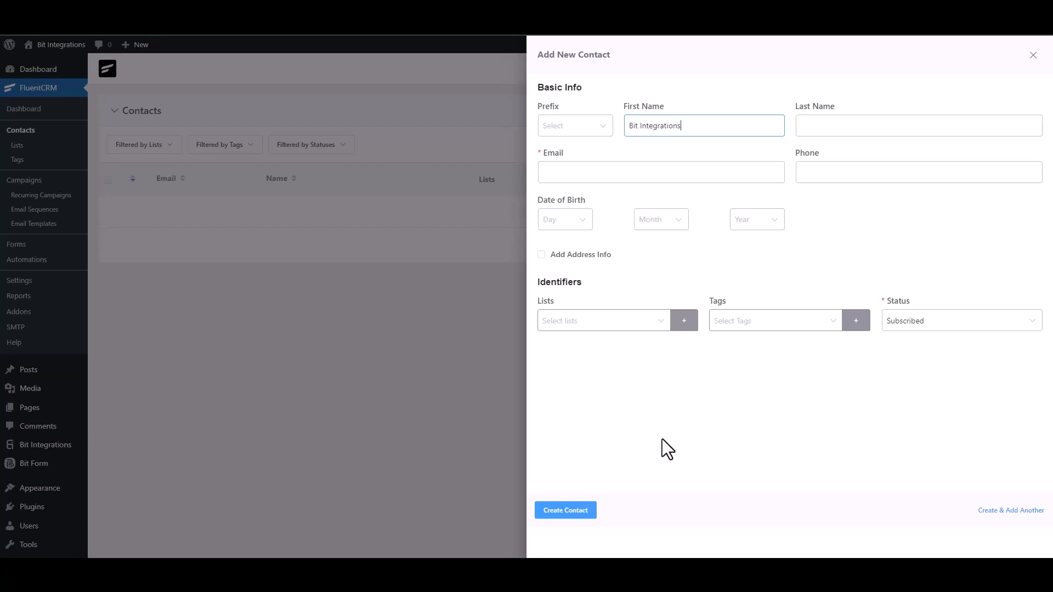
click(661, 172)
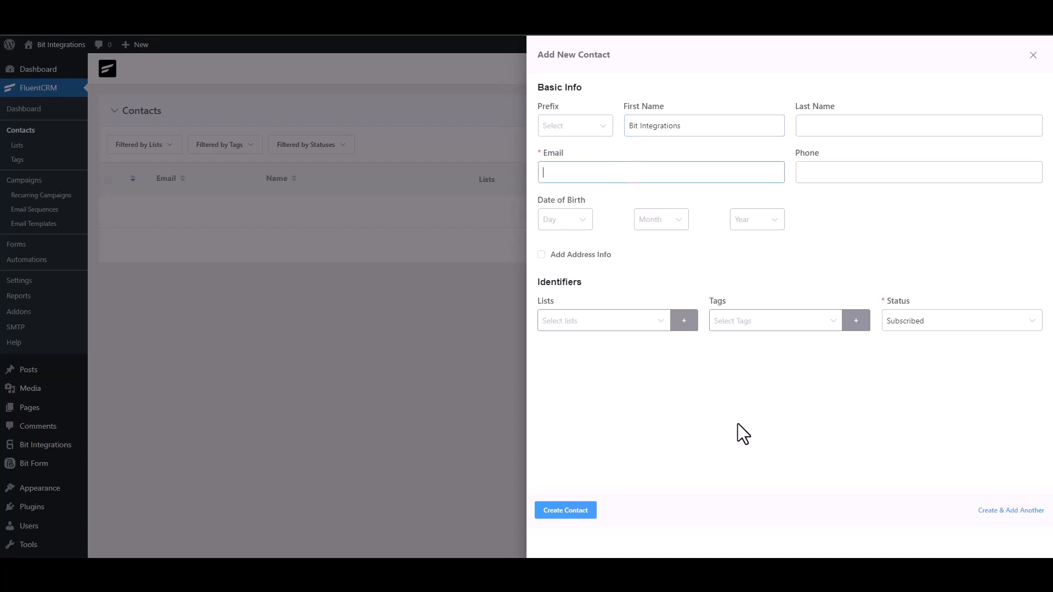
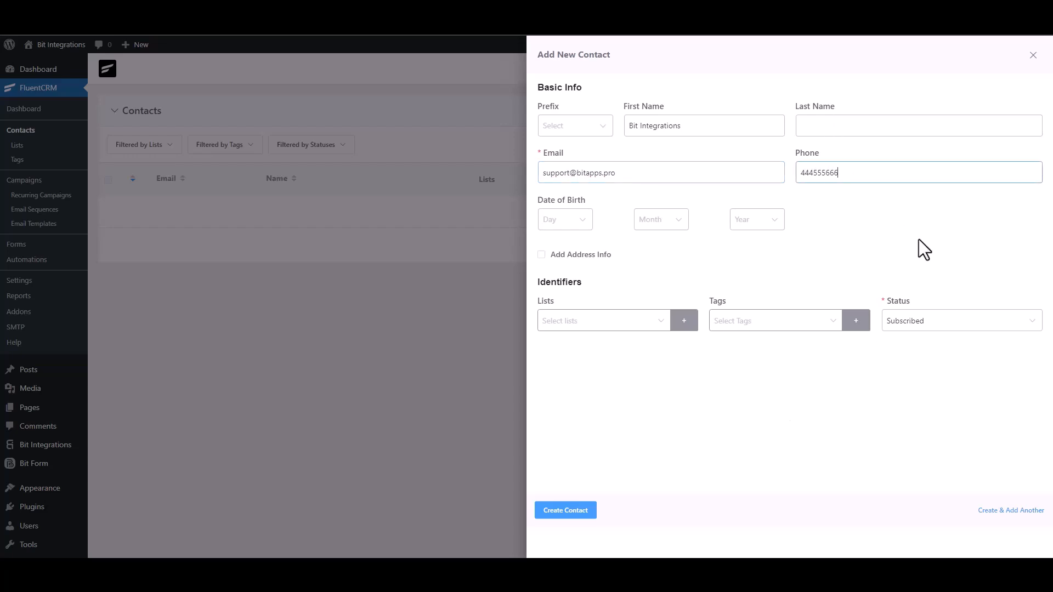
mouse_move(655, 454)
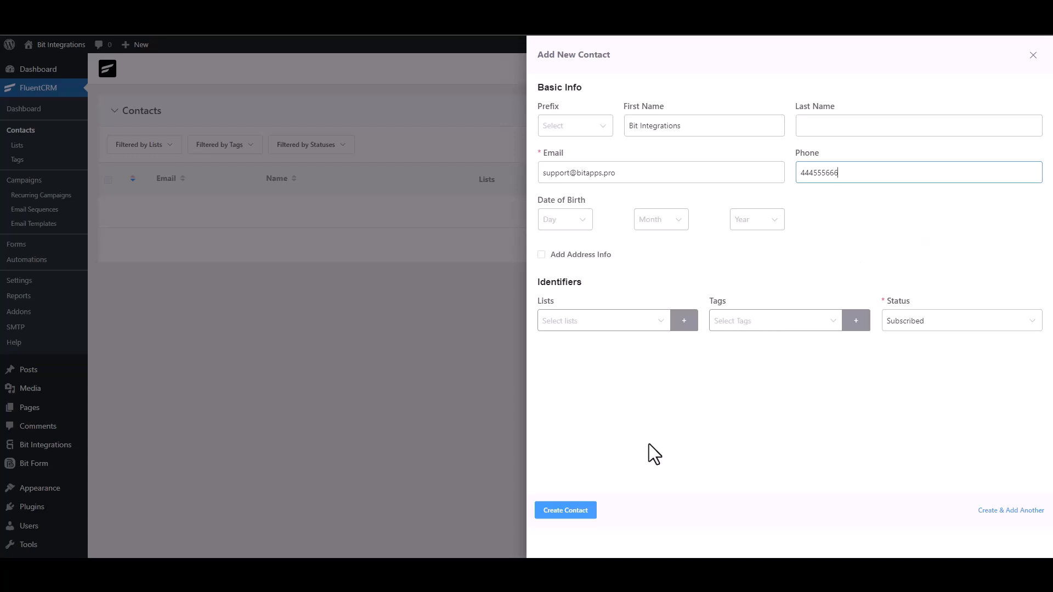
click(566, 511)
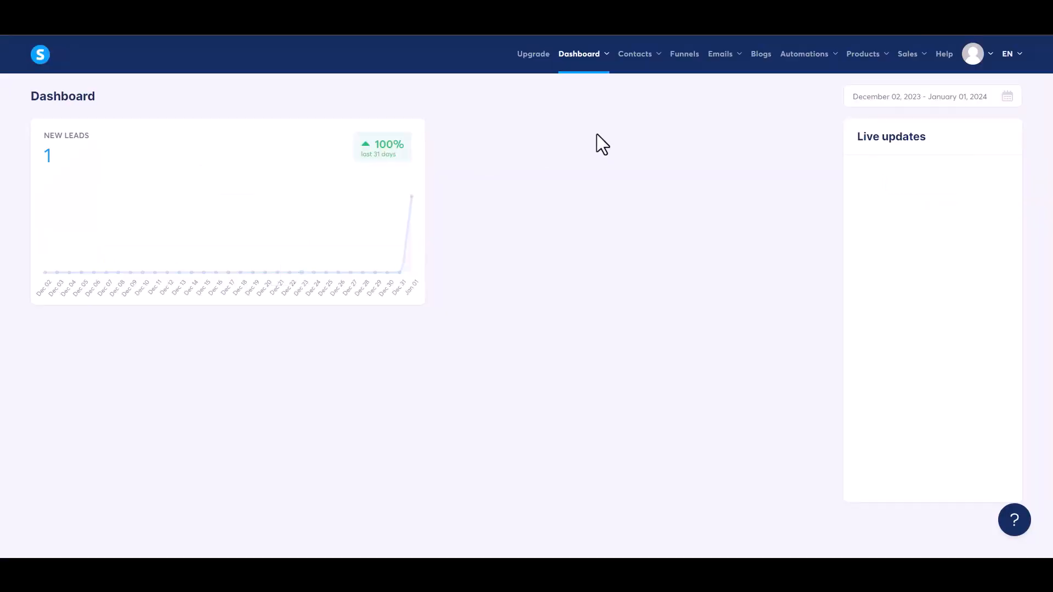
click(634, 54)
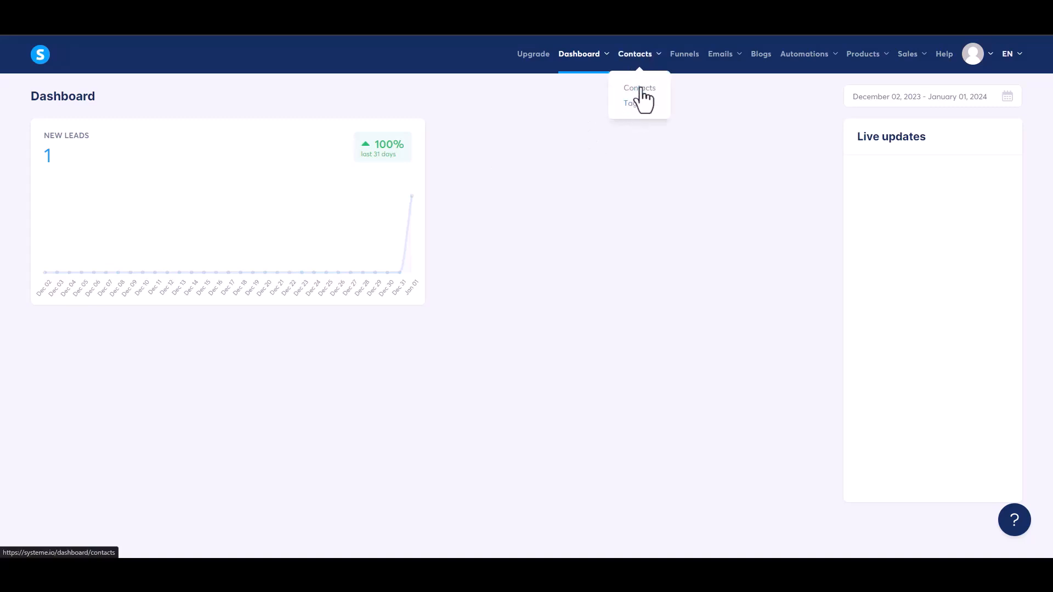
click(638, 88)
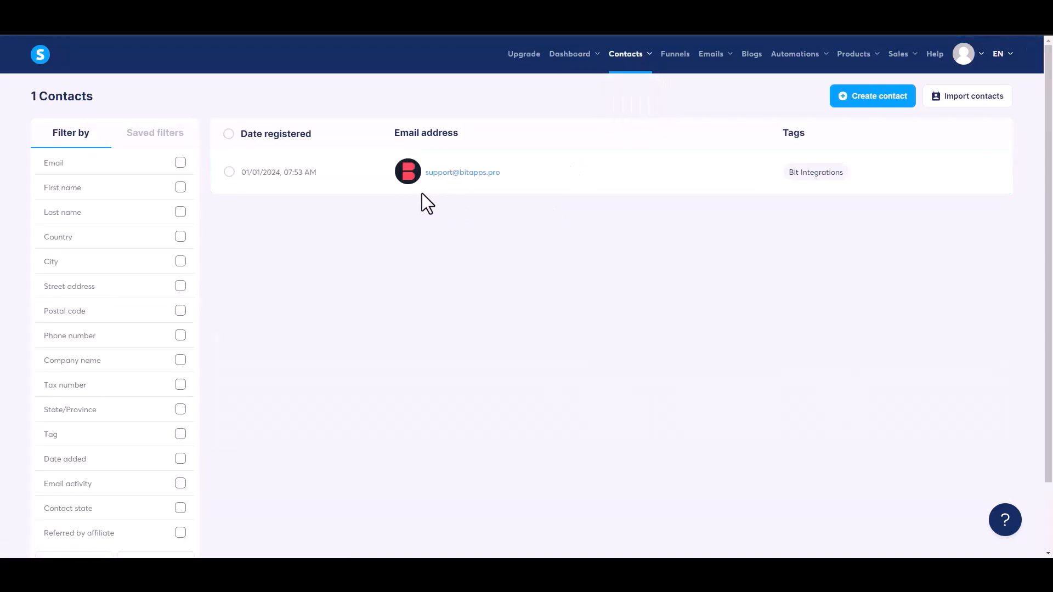
mouse_move(462, 172)
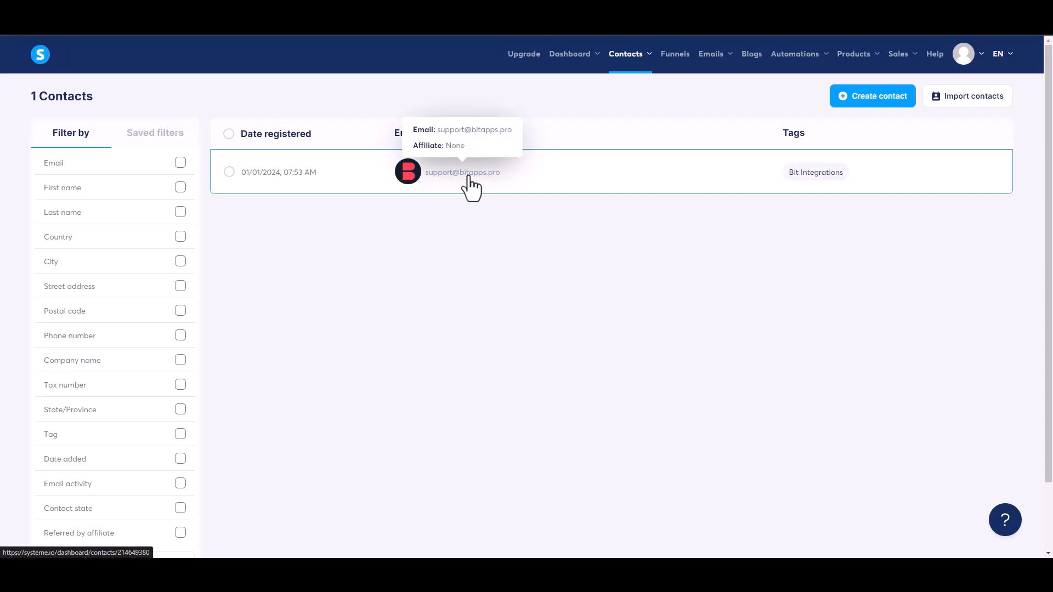
mouse_move(478, 235)
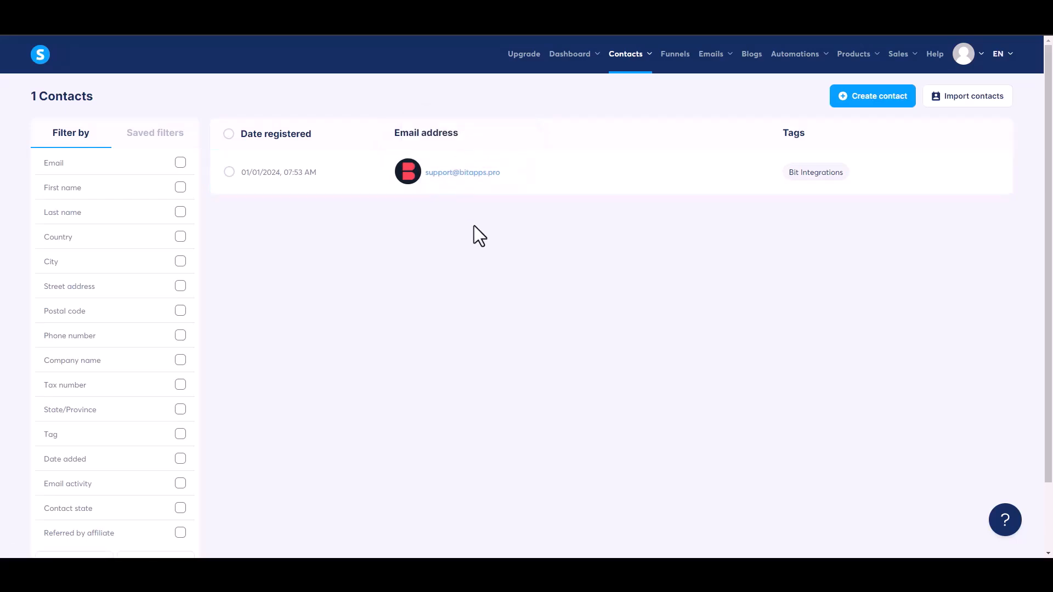